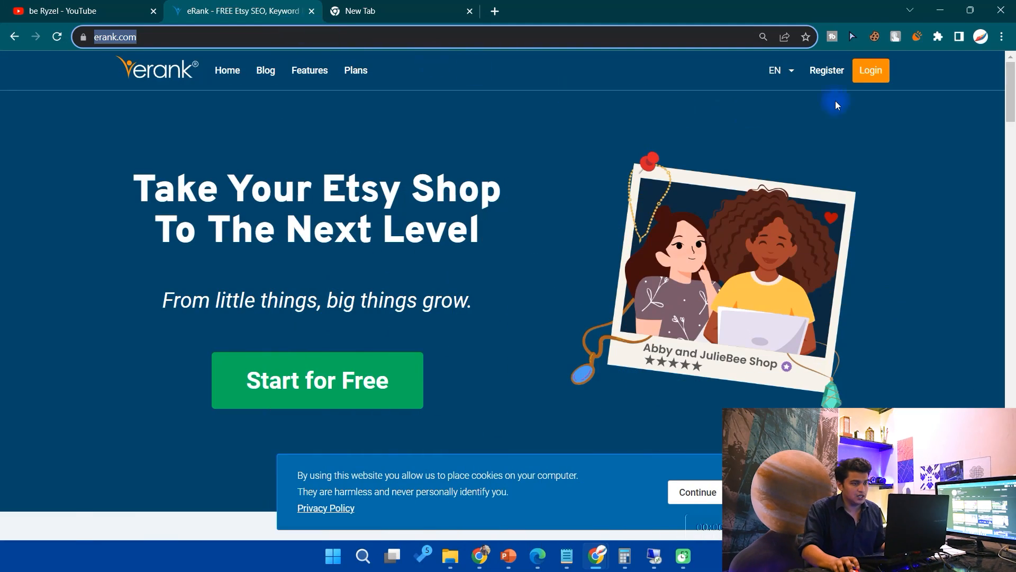
Step: Go to the registration page from the eRank homepage via Register
{"action": "left_click", "coordinate": [826, 70]}
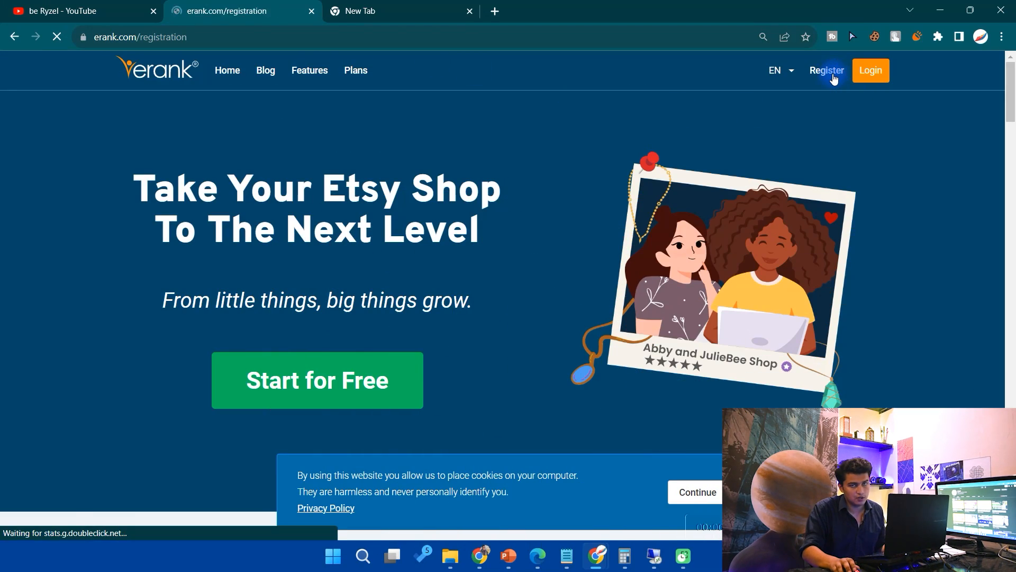
{"action": "left_click", "coordinate": [827, 70]}
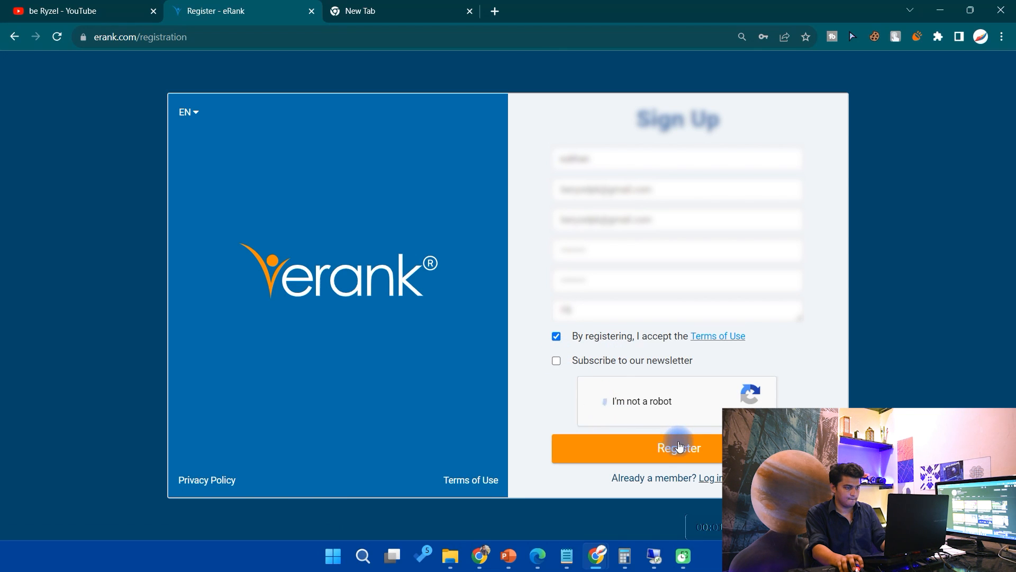
Step: Pass the I'm-not-a-robot captcha and submit the new account registration
{"action": "left_click", "coordinate": [591, 400]}
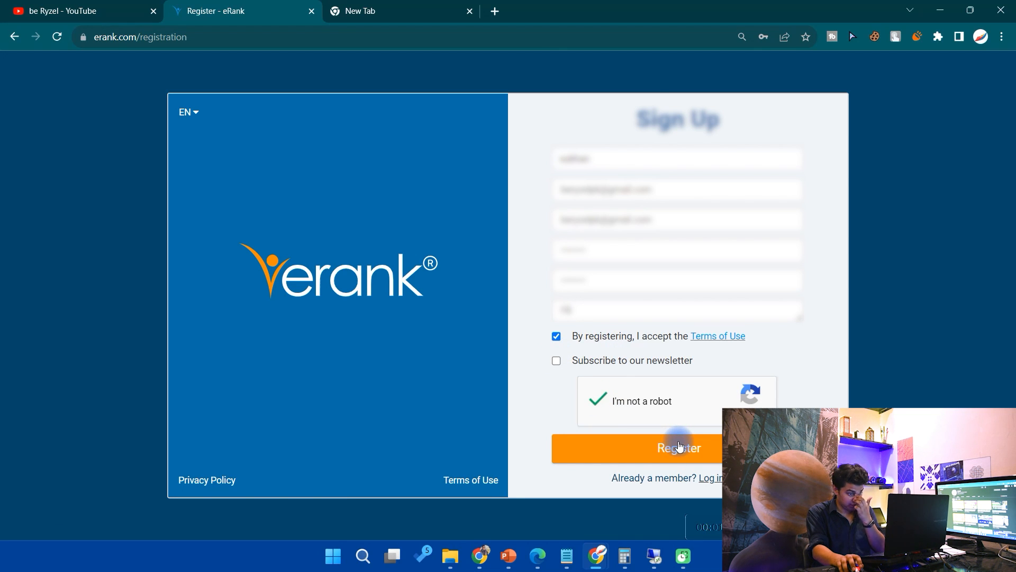
{"action": "left_click", "coordinate": [676, 446]}
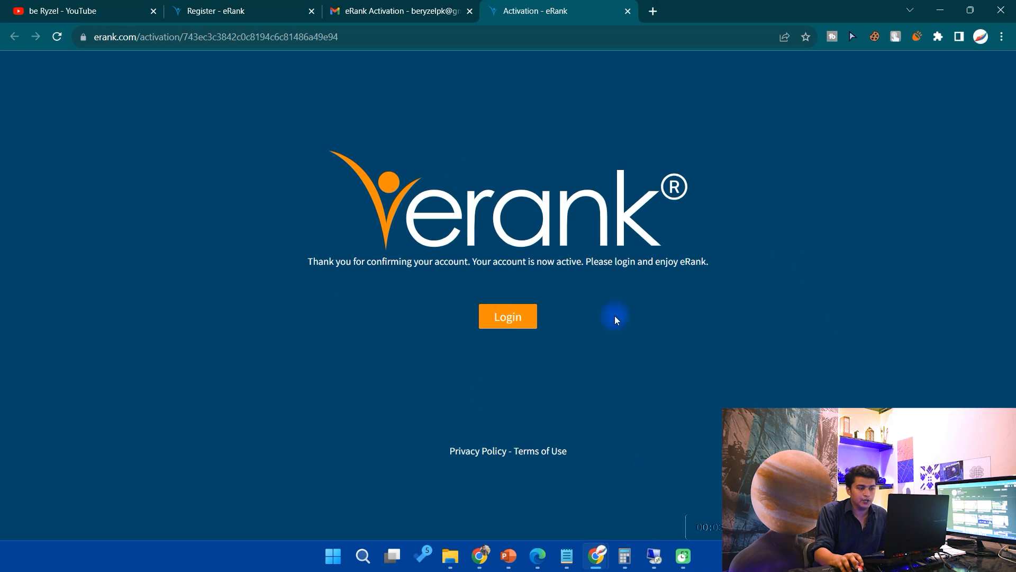
Step: Log in to the newly activated account with its password
{"action": "left_click", "coordinate": [507, 316]}
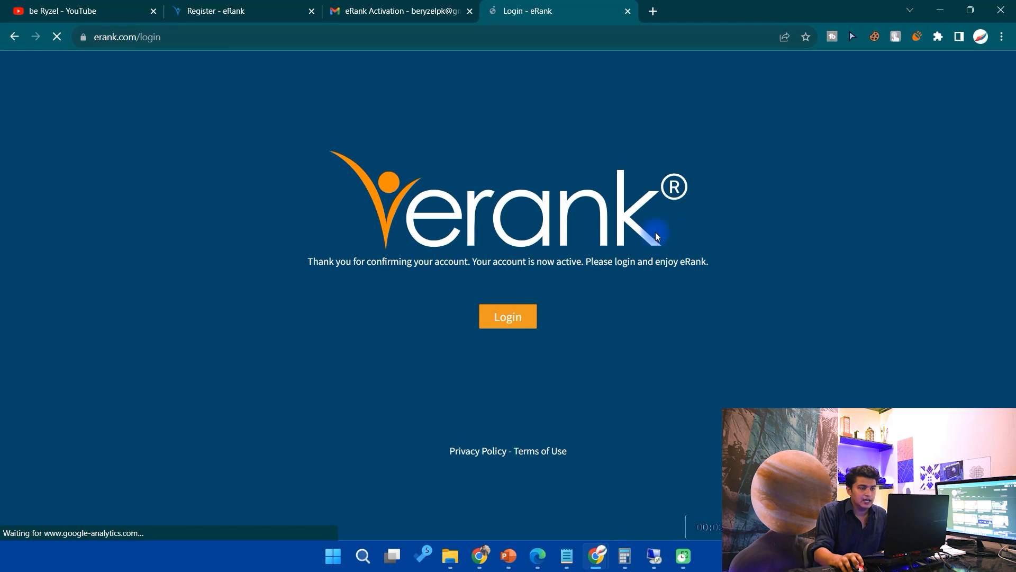
{"action": "left_click", "coordinate": [507, 316]}
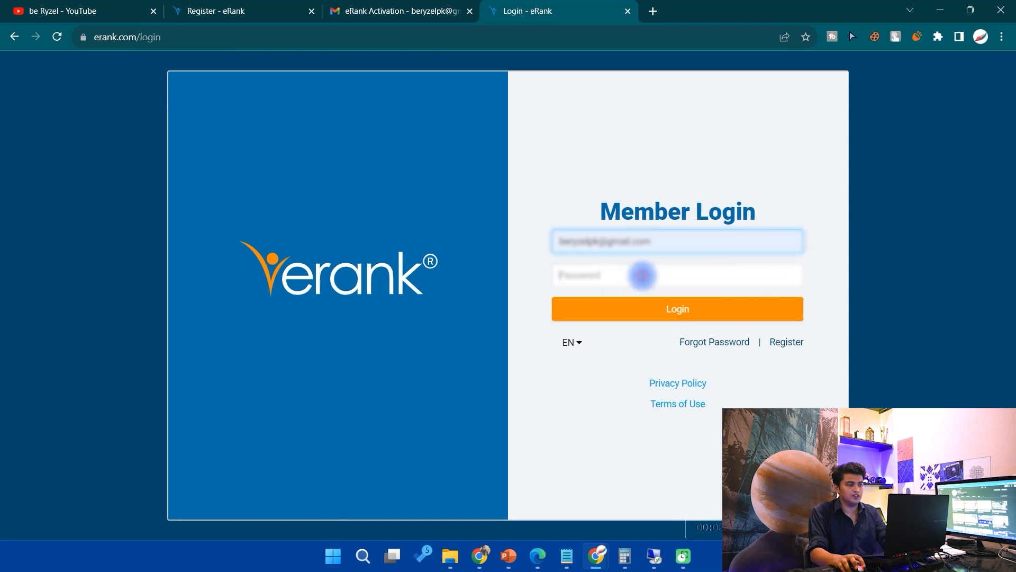
{"action": "left_click", "coordinate": [677, 308]}
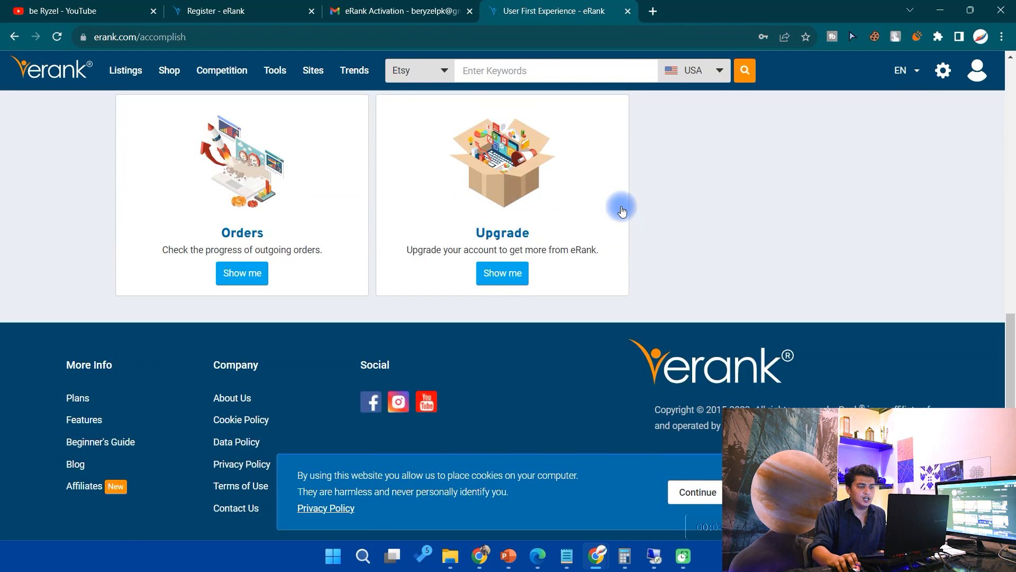
Step: Reach the account Settings page showing the Free plan subscription
{"action": "left_click", "coordinate": [353, 69]}
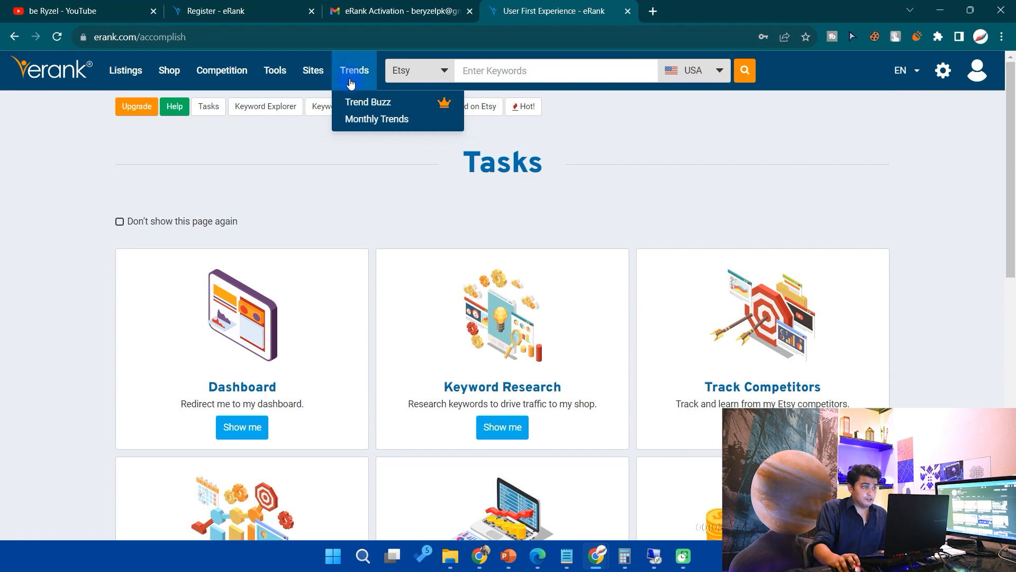
{"action": "left_click", "coordinate": [944, 70]}
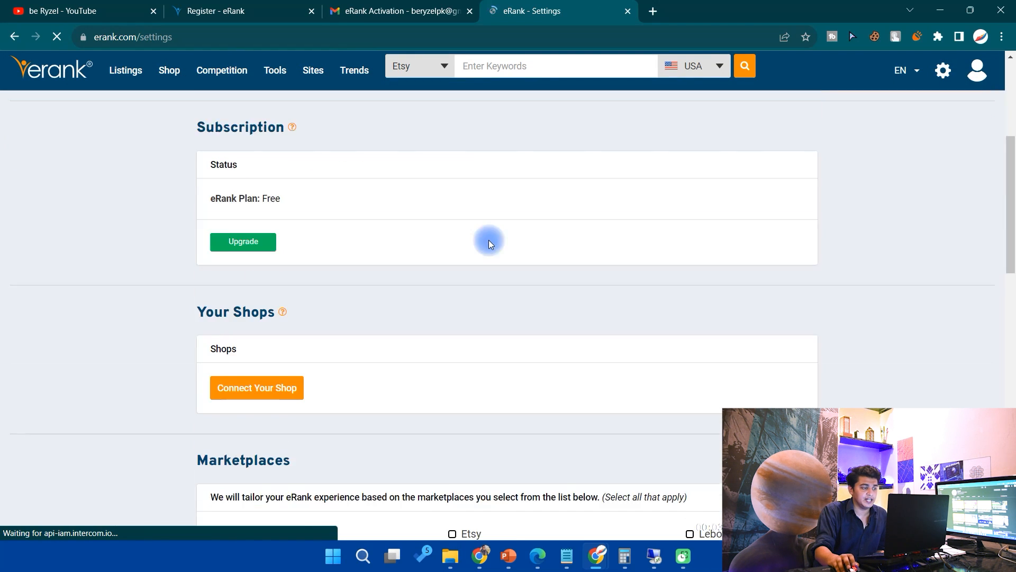
Step: Use Upgrade under Subscription to view the Basic, Pro and Expert plans
{"action": "left_click", "coordinate": [244, 242]}
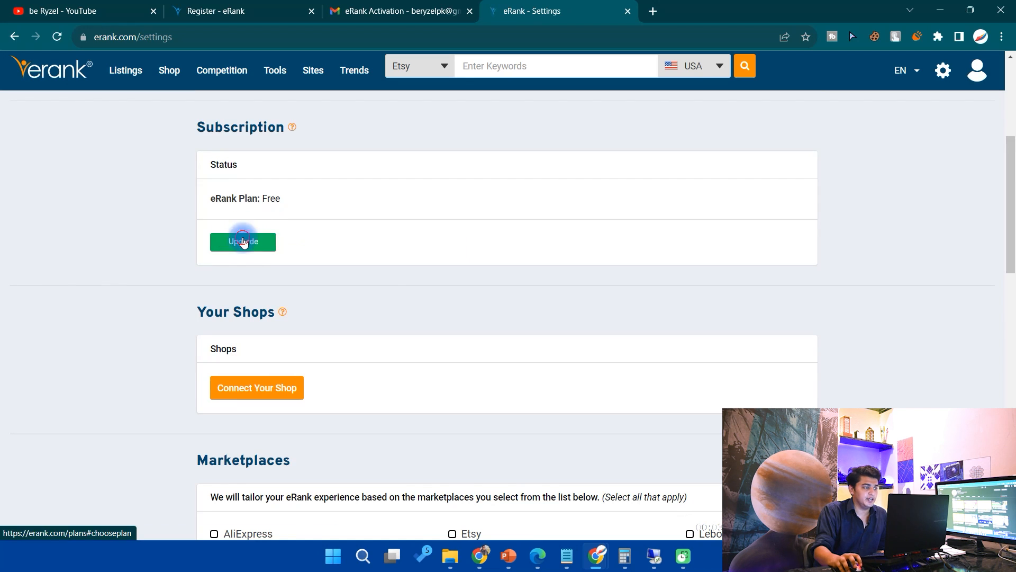
{"action": "left_click", "coordinate": [242, 242]}
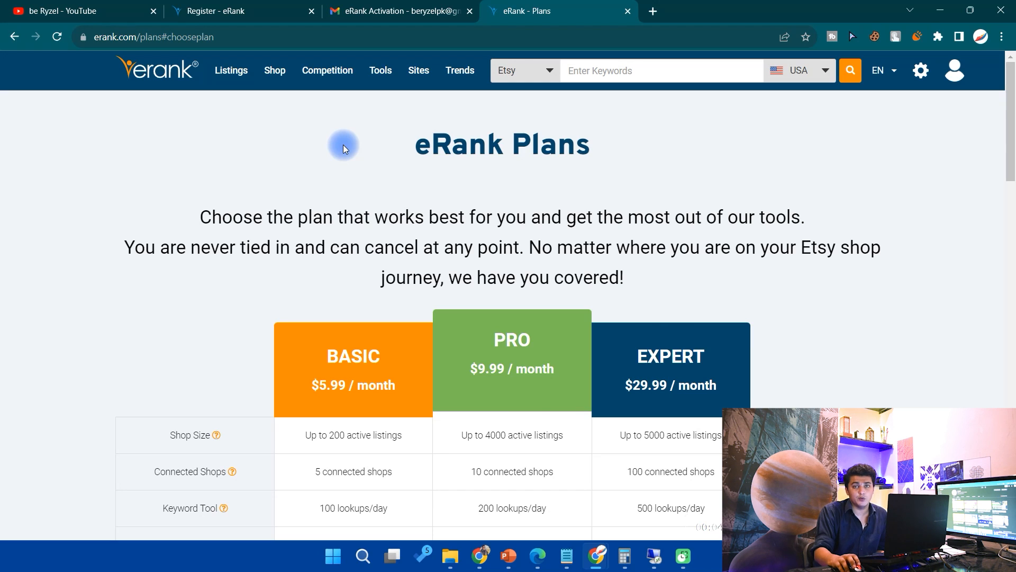
Step: Scroll the plans table to the per-plan limits for shop size, lookups, audits and tracking
{"action": "scroll", "scroll_direction": "down", "scroll_amount": 3}
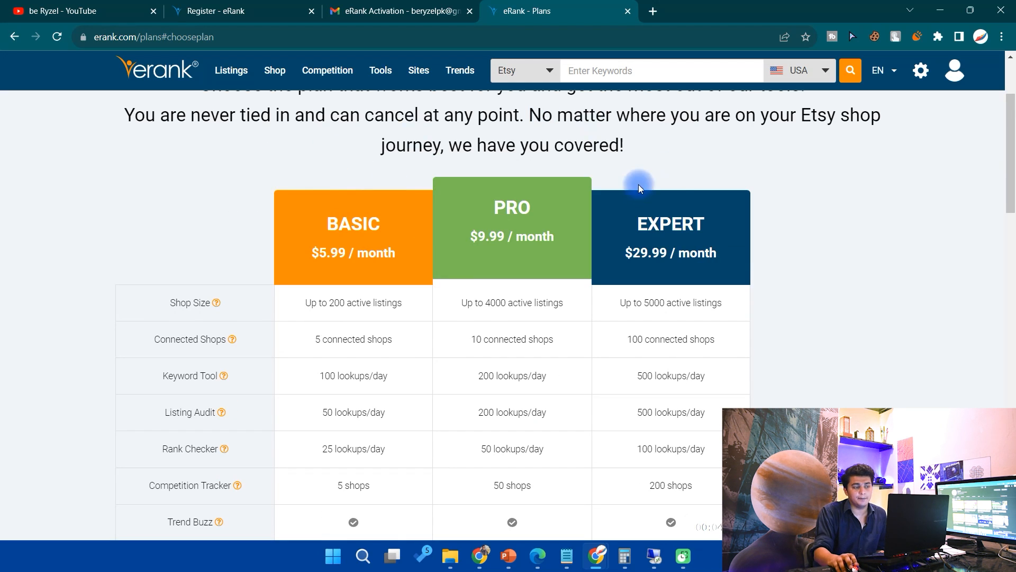
{"action": "mouse_move", "coordinate": [658, 238]}
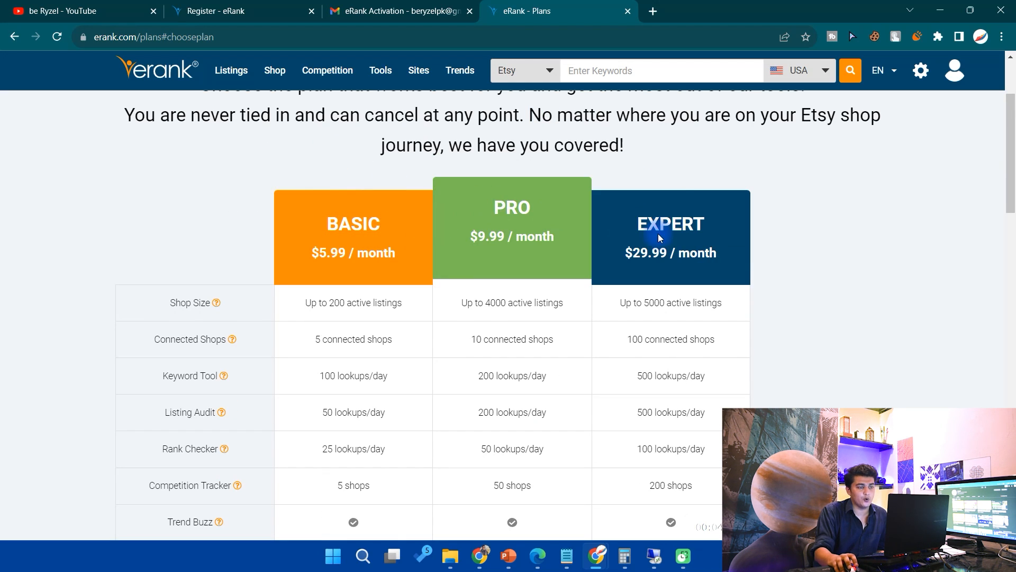
{"action": "mouse_move", "coordinate": [345, 217]}
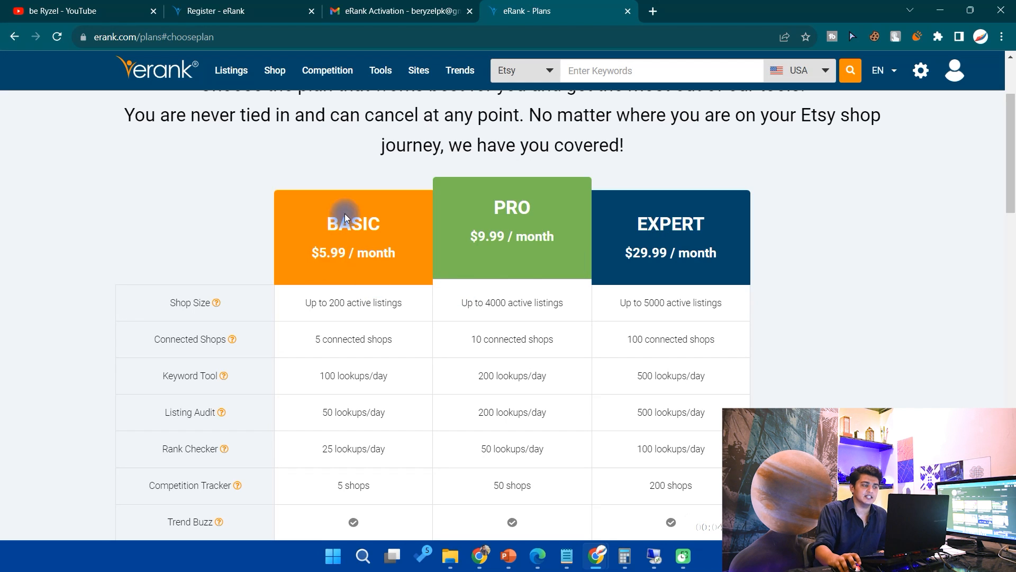
{"action": "mouse_move", "coordinate": [511, 221]}
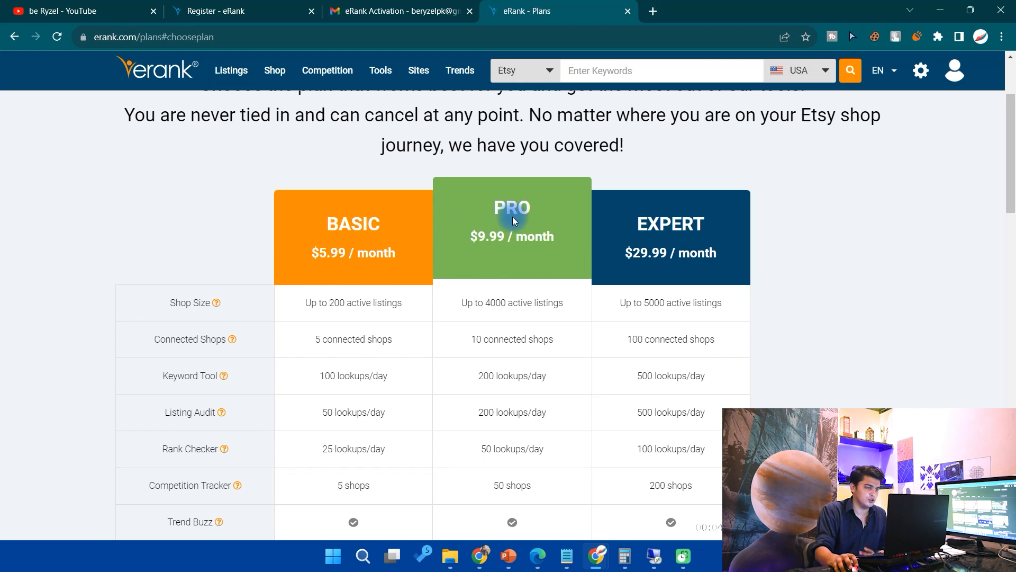
{"action": "mouse_move", "coordinate": [345, 259]}
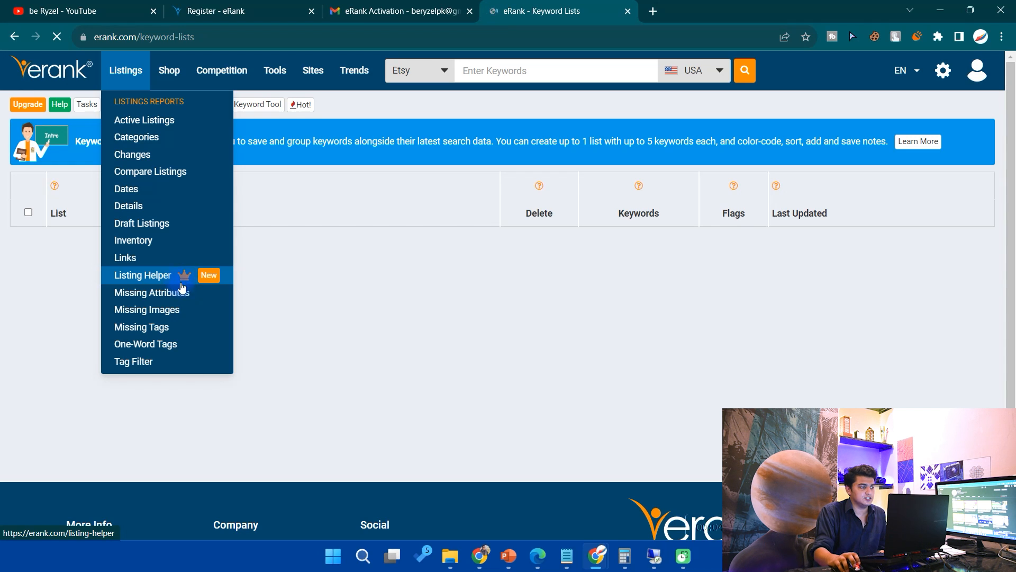
{"action": "mouse_move", "coordinate": [204, 281]}
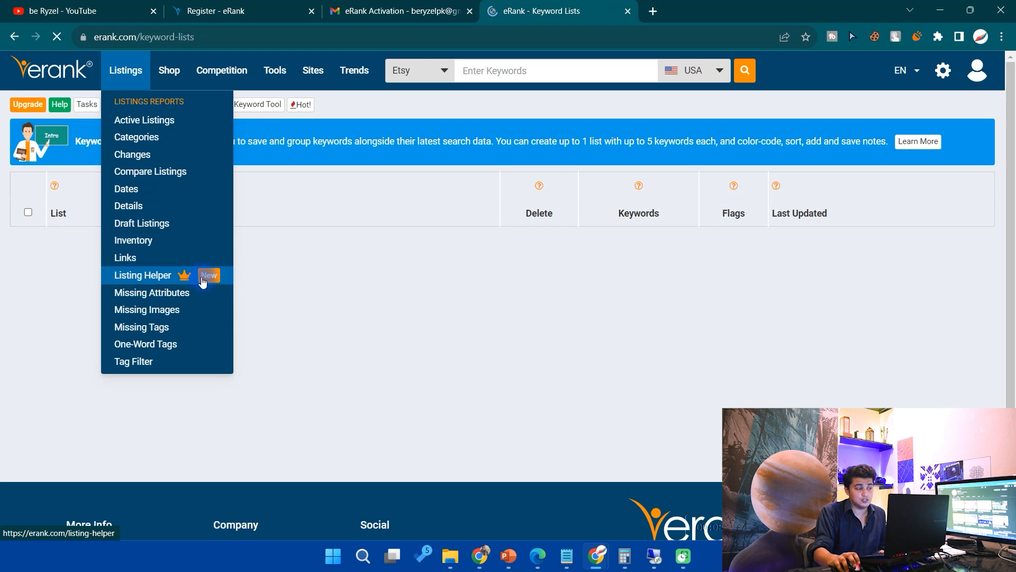
{"action": "left_click", "coordinate": [221, 70]}
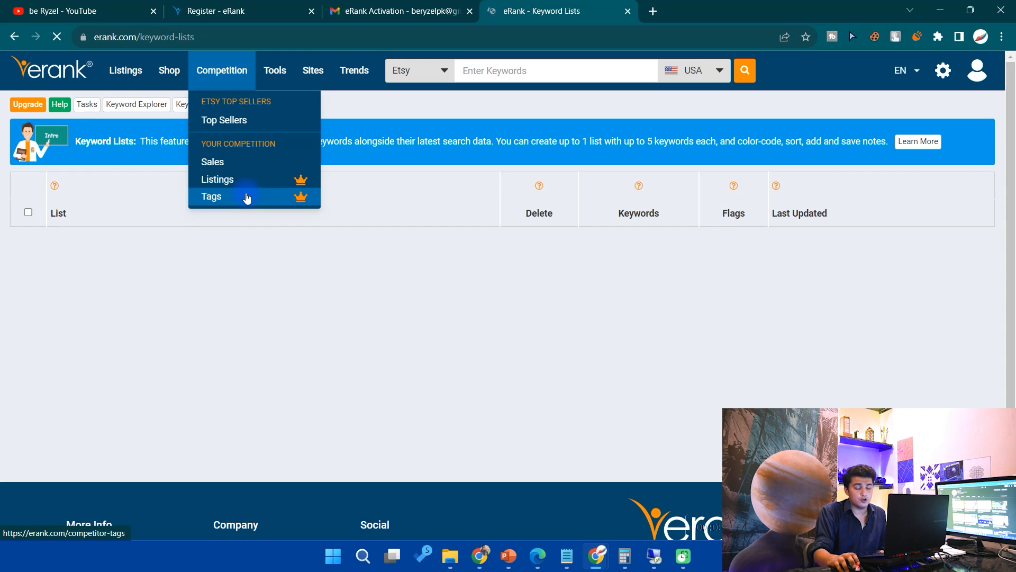
{"action": "left_click", "coordinate": [312, 70]}
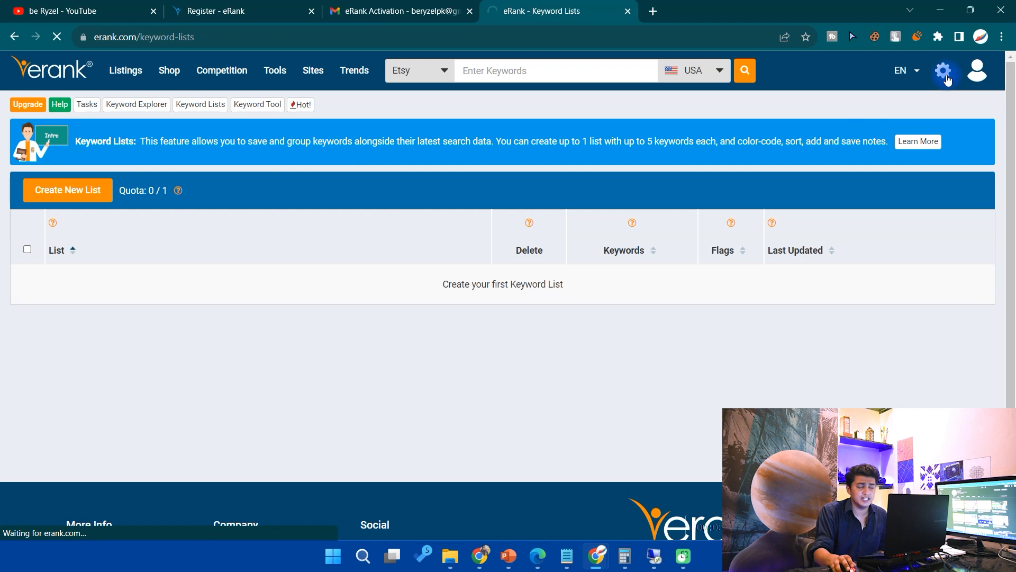
Step: From Settings' Your Shops section, start Connect Your Shop to reach Etsy's sign-in
{"action": "left_click", "coordinate": [943, 70]}
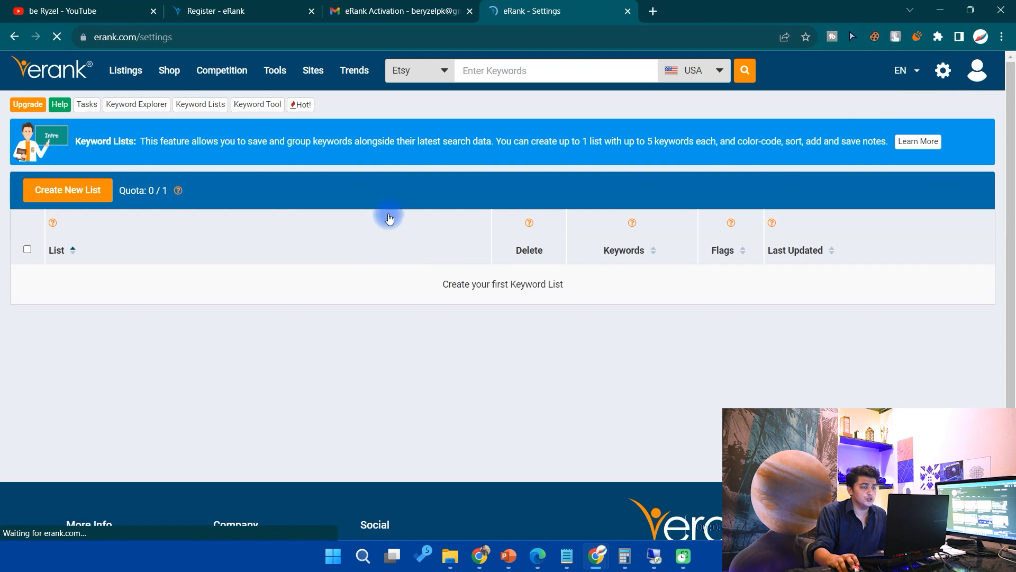
{"action": "mouse_move", "coordinate": [460, 233]}
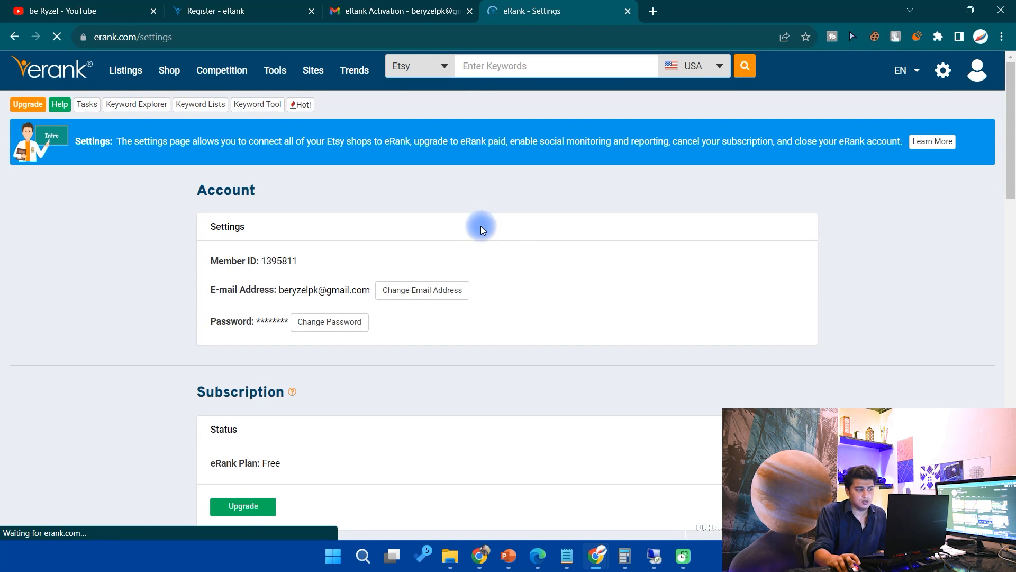
{"action": "scroll", "scroll_direction": "down", "scroll_amount": 3}
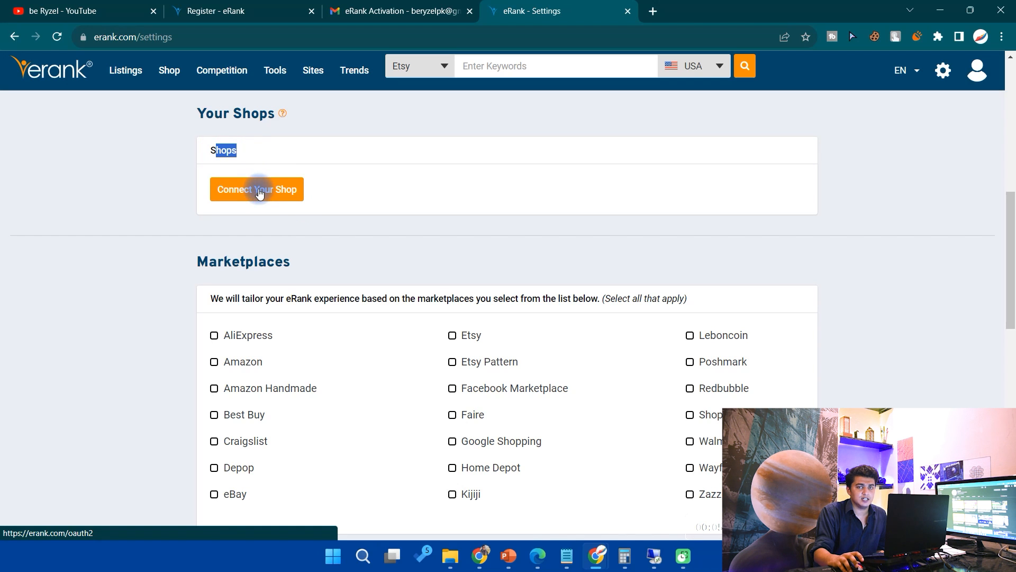
{"action": "left_click", "coordinate": [256, 190]}
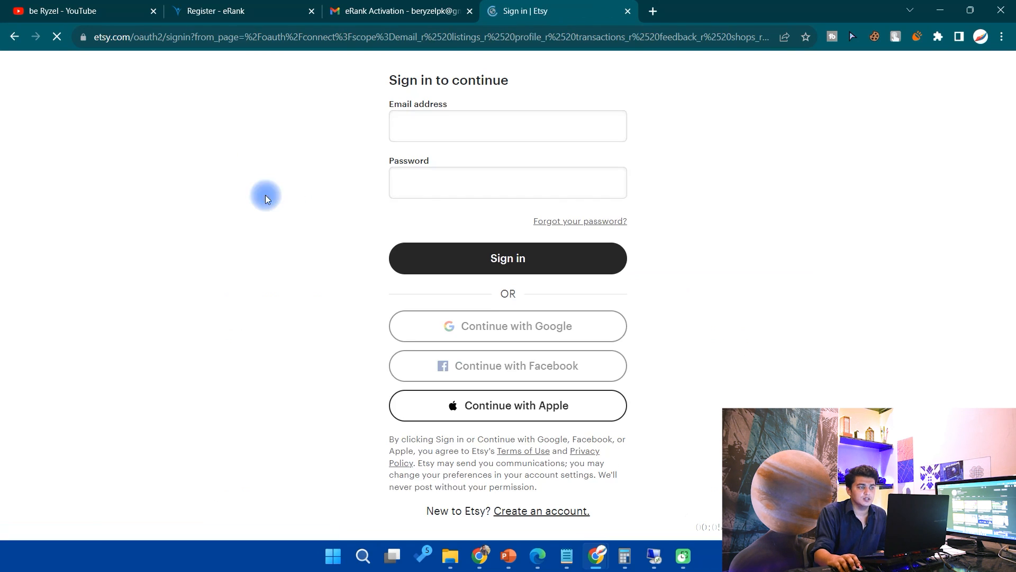